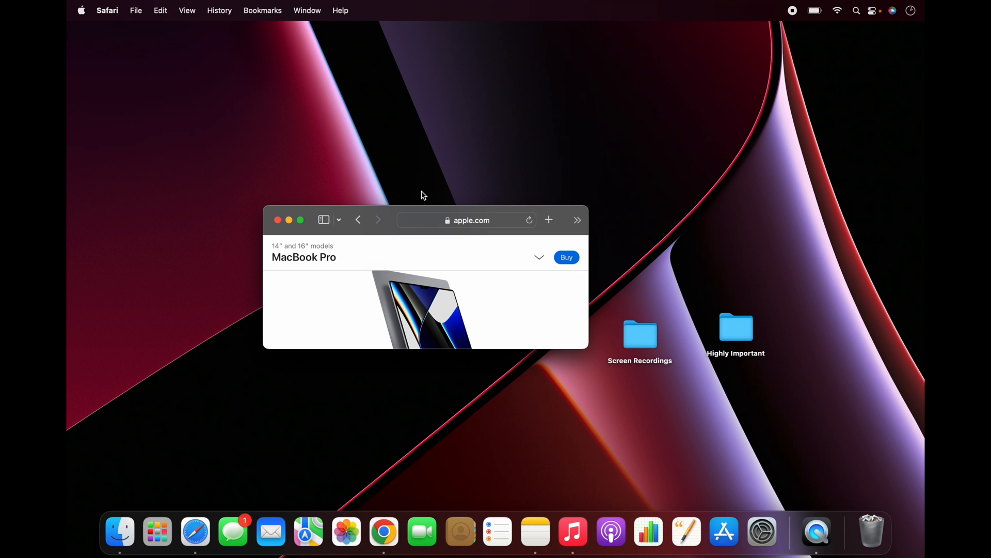
pyautogui.moveTo(345, 184)
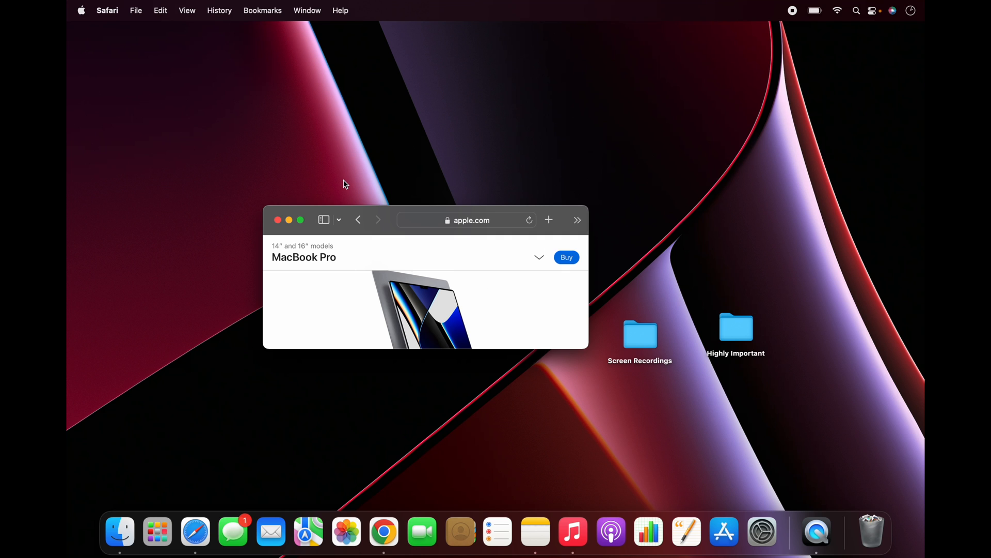
pyautogui.moveTo(174, 26)
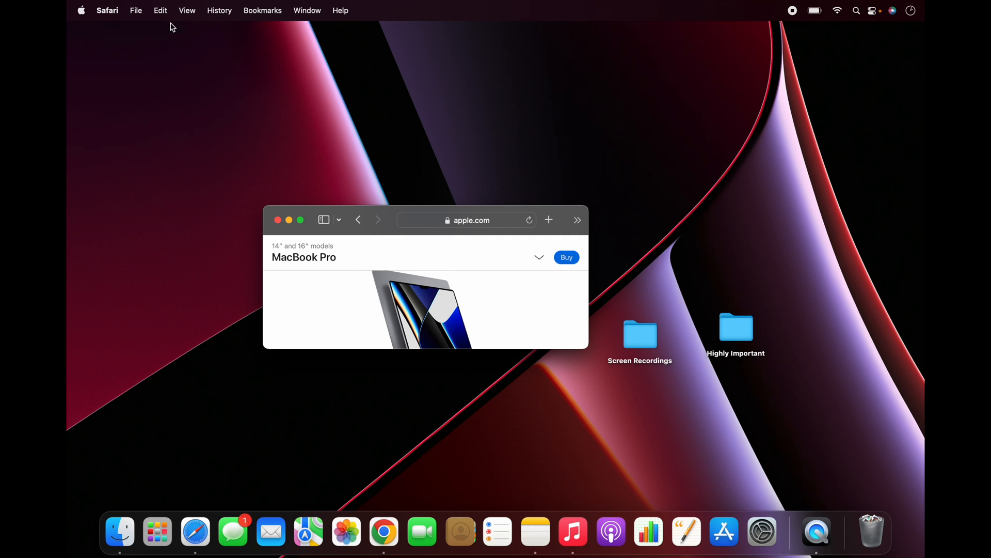
pyautogui.moveTo(600, 167)
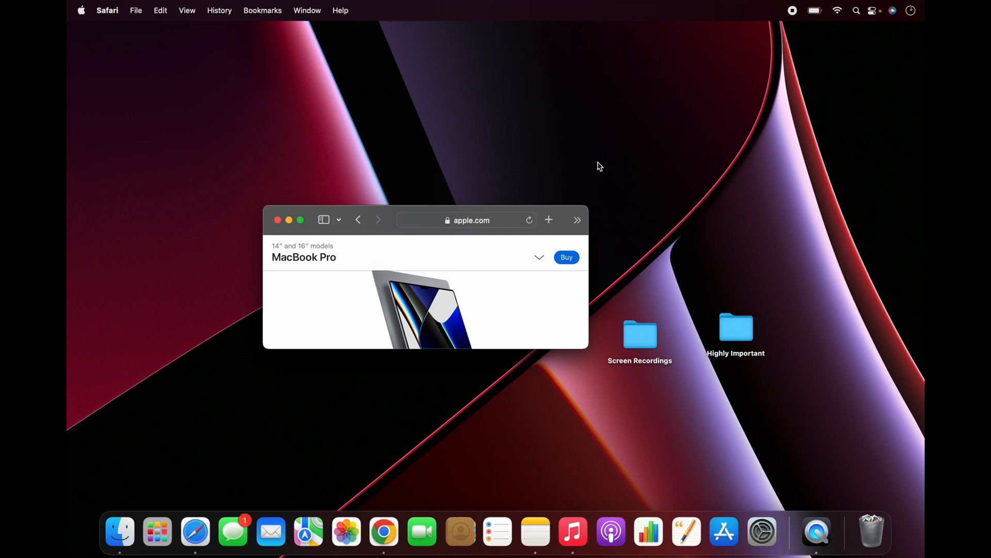
# Step: Open the Apple menu showing About This Mac, System Preferences and App Store
pyautogui.click(81, 10)
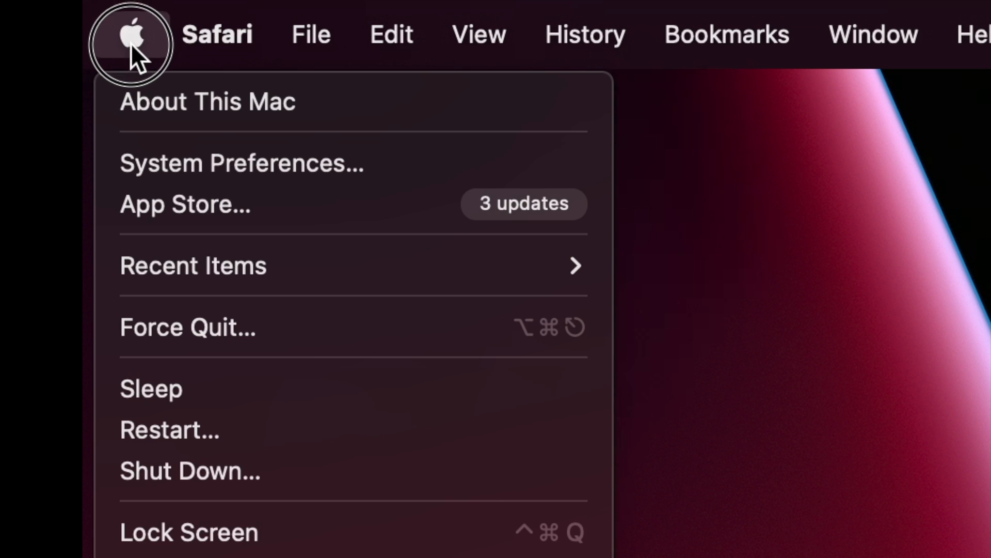
pyautogui.moveTo(171, 101)
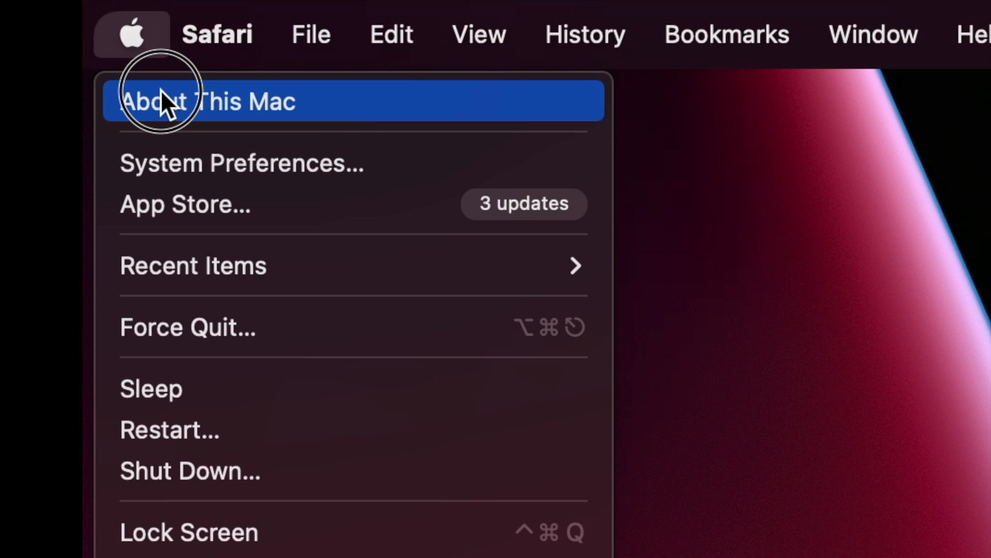
pyautogui.moveTo(171, 126)
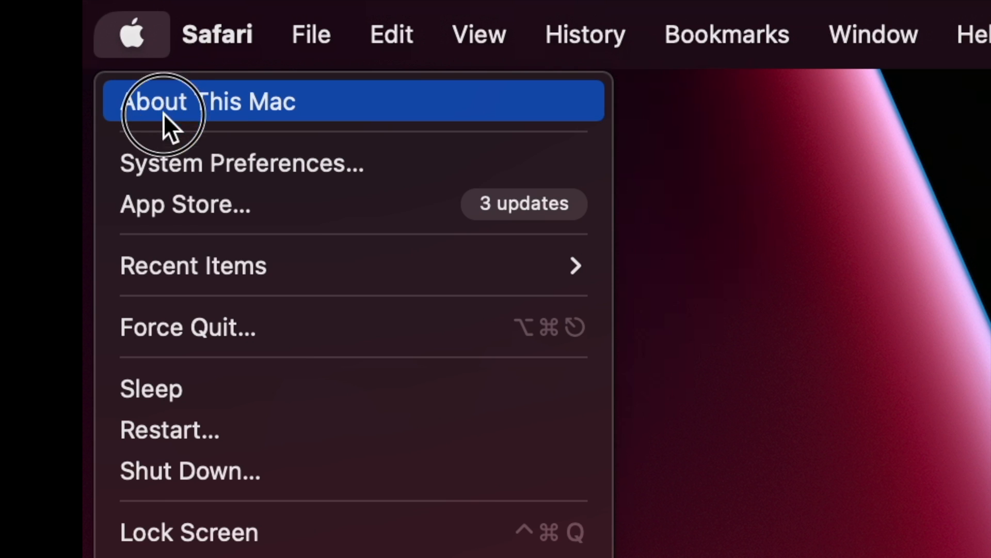
pyautogui.moveTo(214, 297)
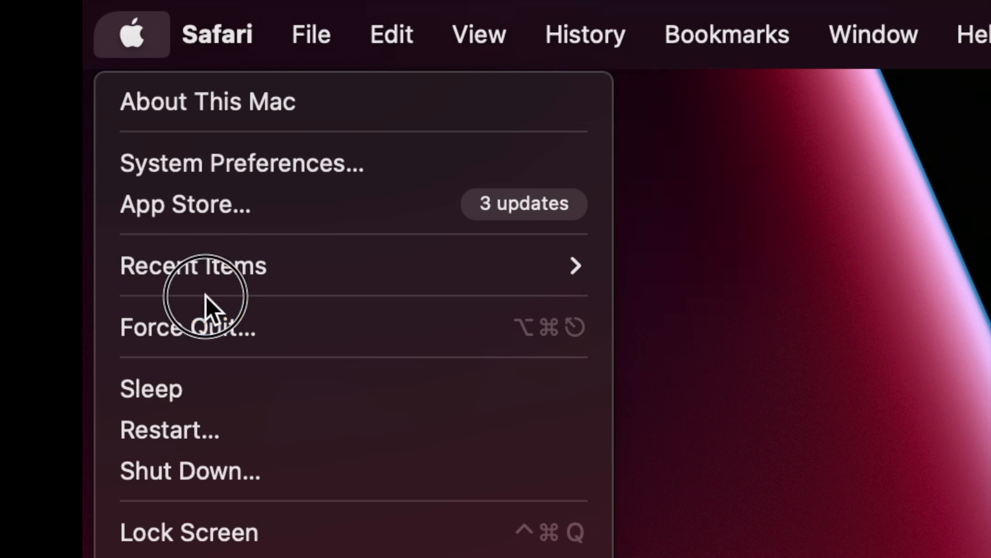
pyautogui.moveTo(244, 212)
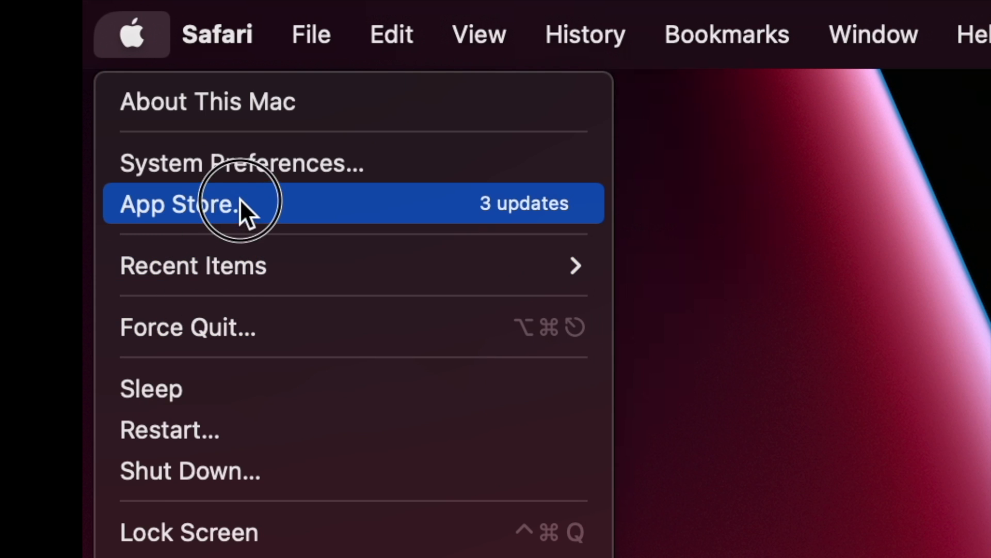
pyautogui.moveTo(202, 470)
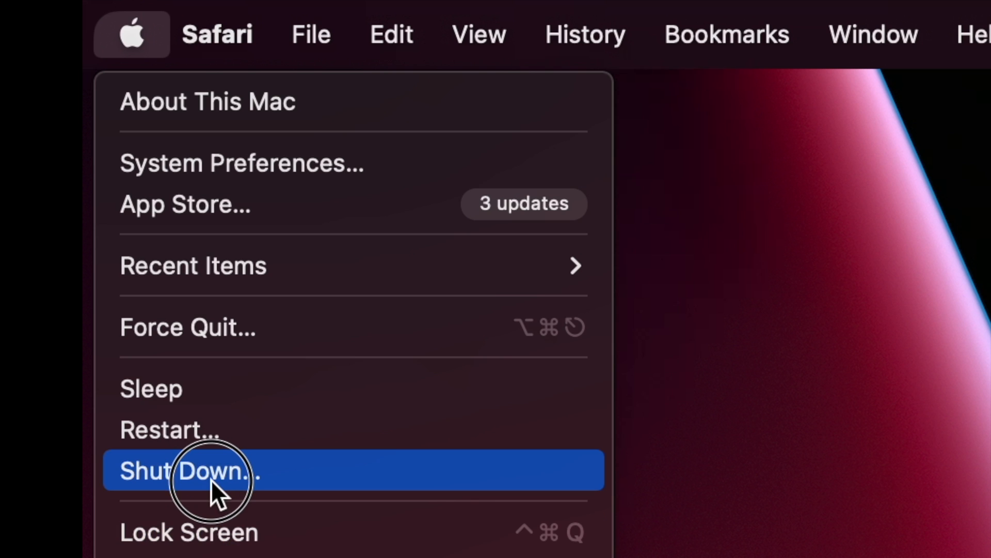
pyautogui.moveTo(240, 493)
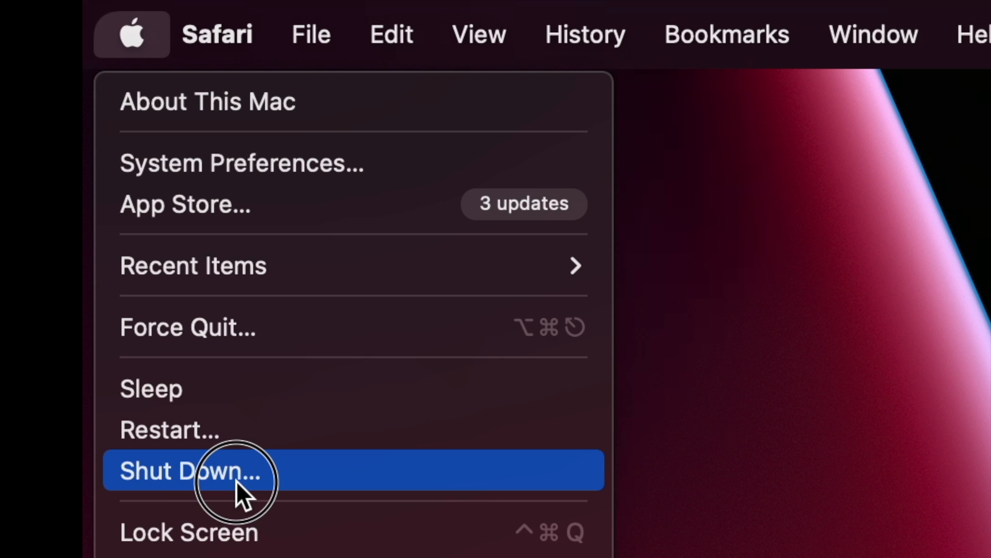
# Step: Choose Shut Down…, then toggle 'Reopen windows when logging back in' off and back on
pyautogui.click(190, 470)
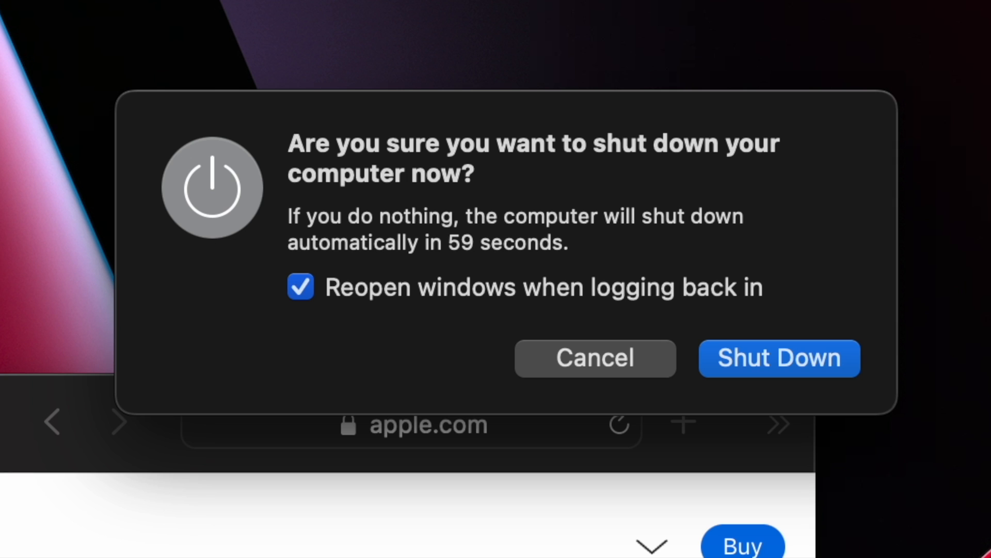
pyautogui.moveTo(425, 189)
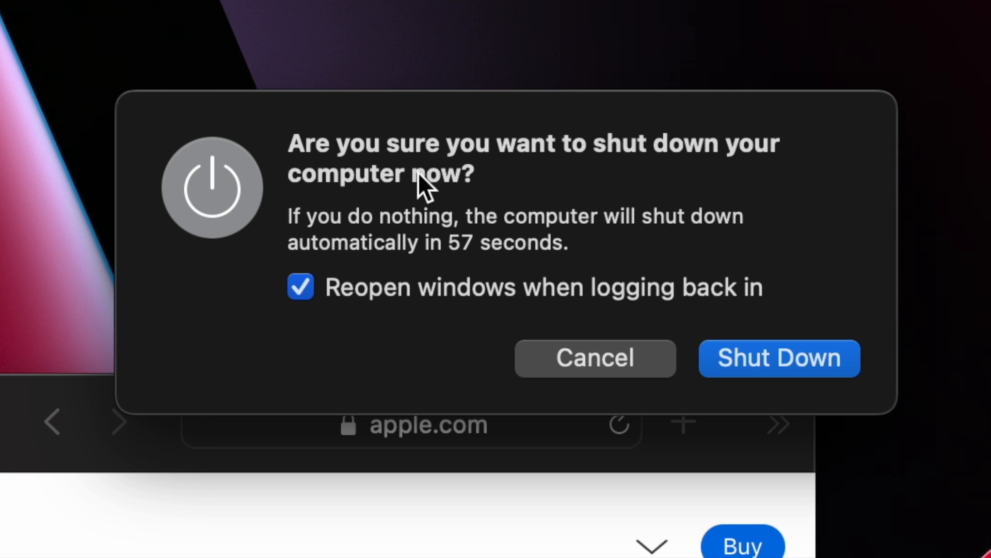
pyautogui.moveTo(689, 180)
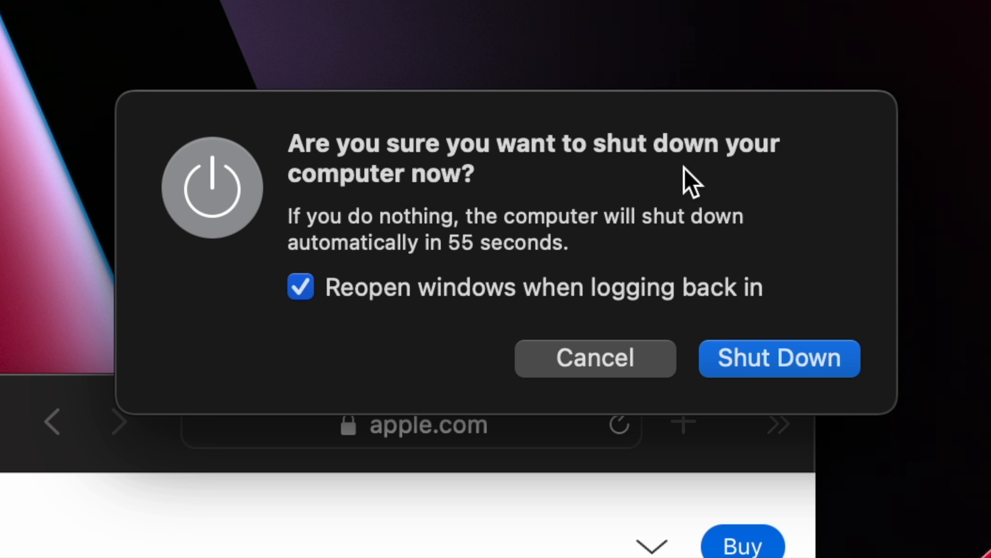
pyautogui.moveTo(395, 262)
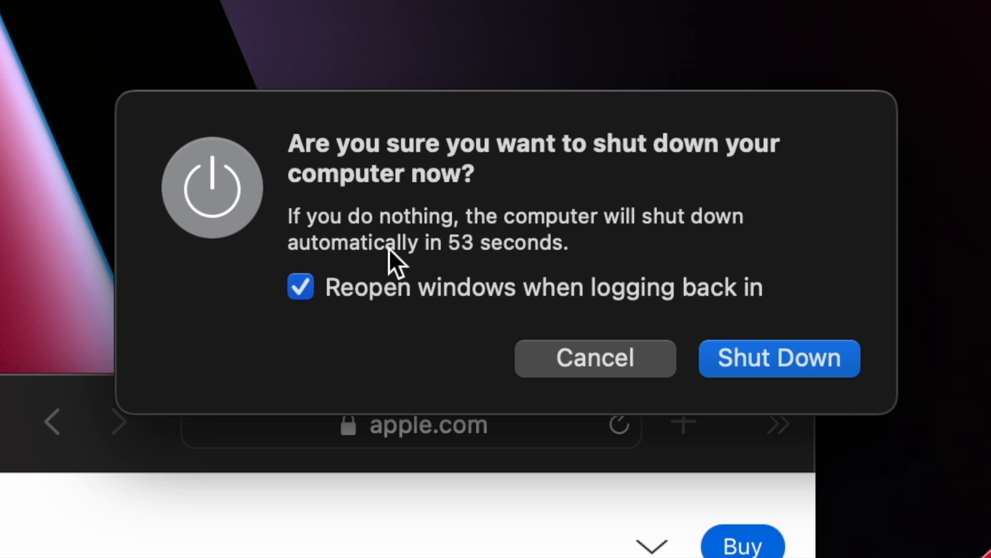
pyautogui.moveTo(575, 248)
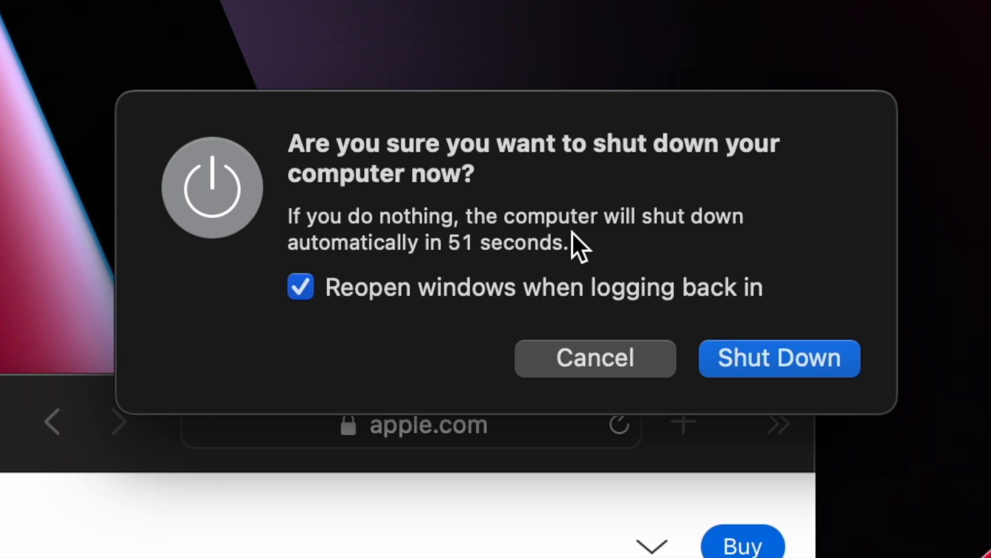
pyautogui.moveTo(449, 291)
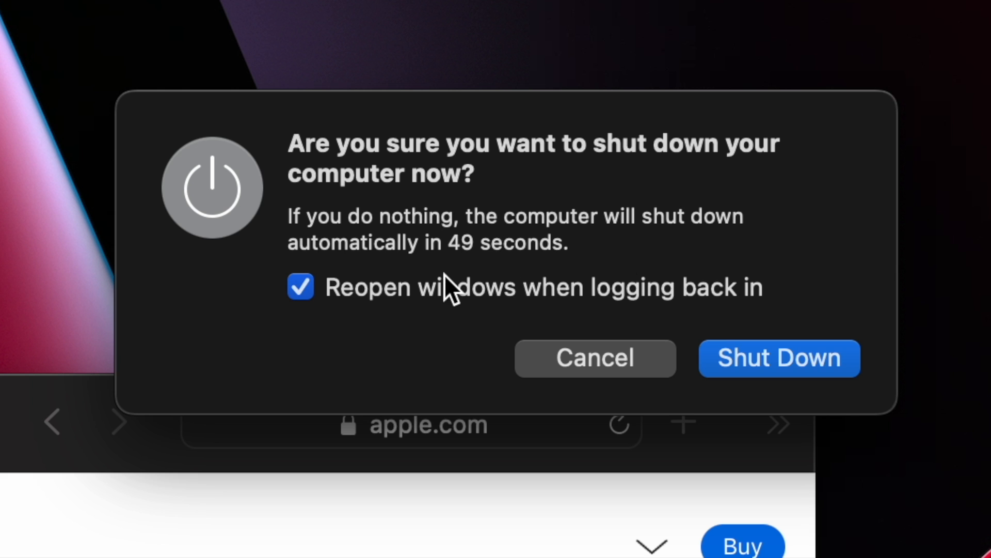
pyautogui.moveTo(569, 260)
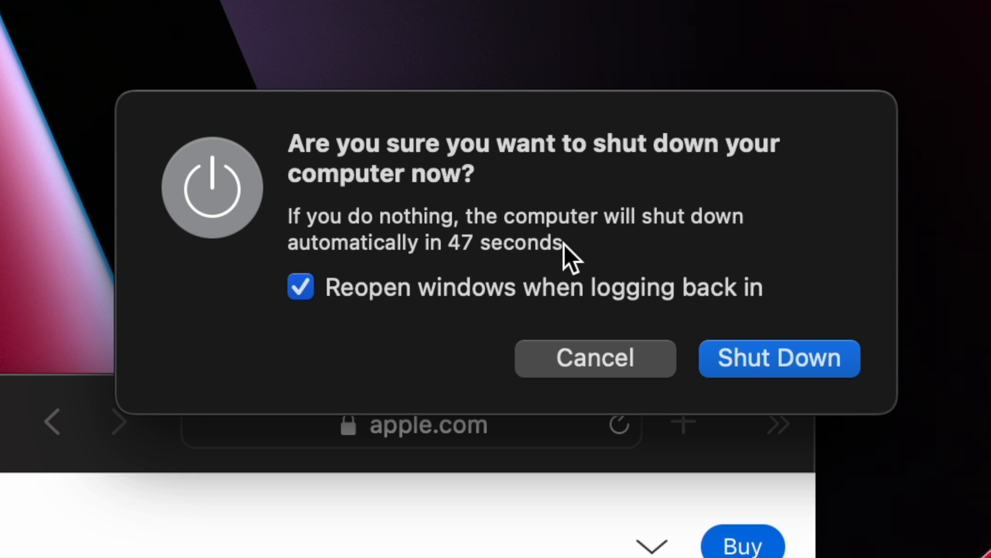
pyautogui.moveTo(388, 313)
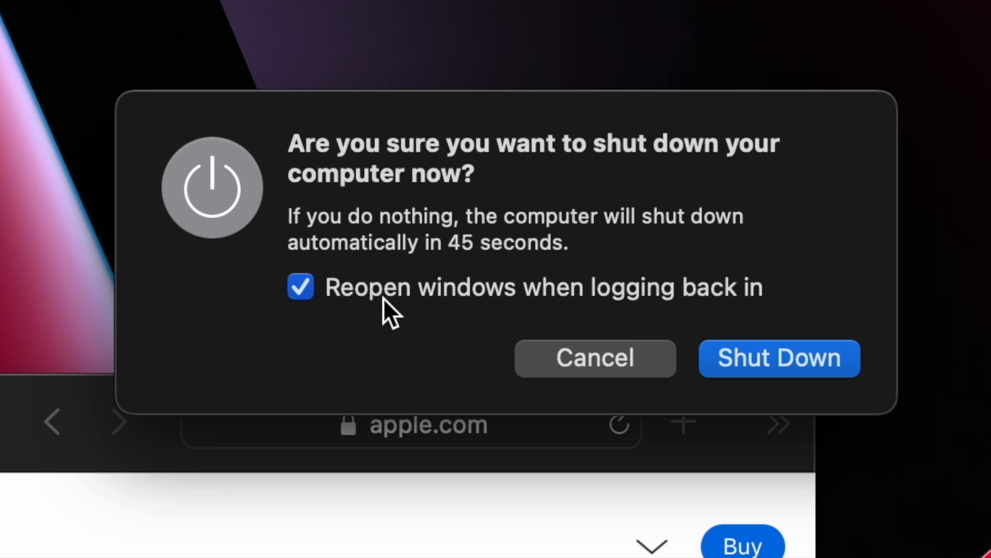
pyautogui.moveTo(462, 316)
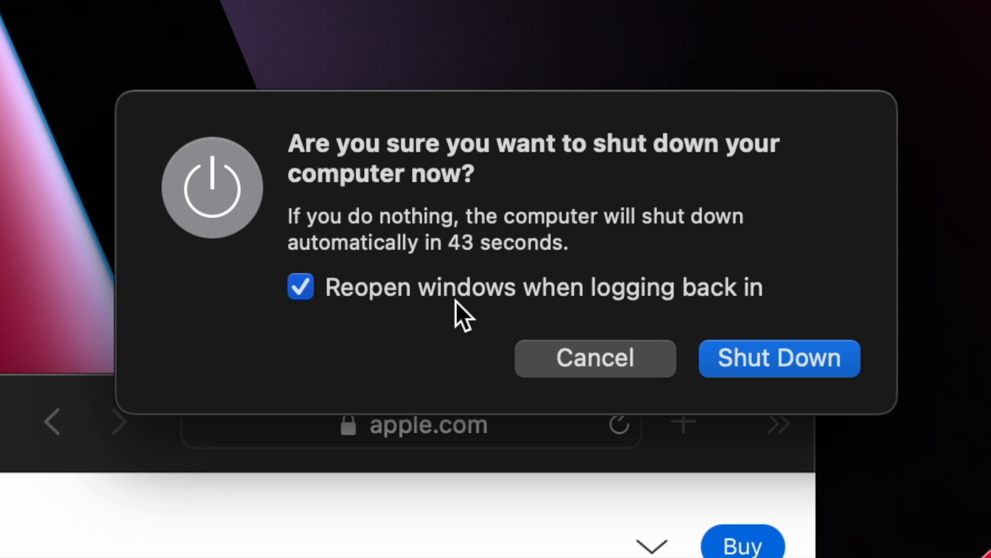
pyautogui.moveTo(721, 304)
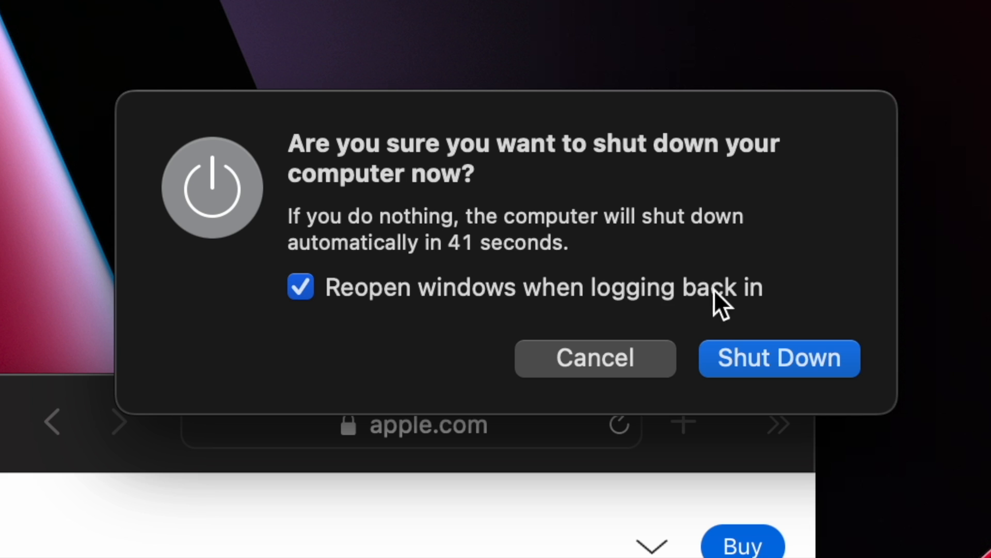
pyautogui.click(300, 287)
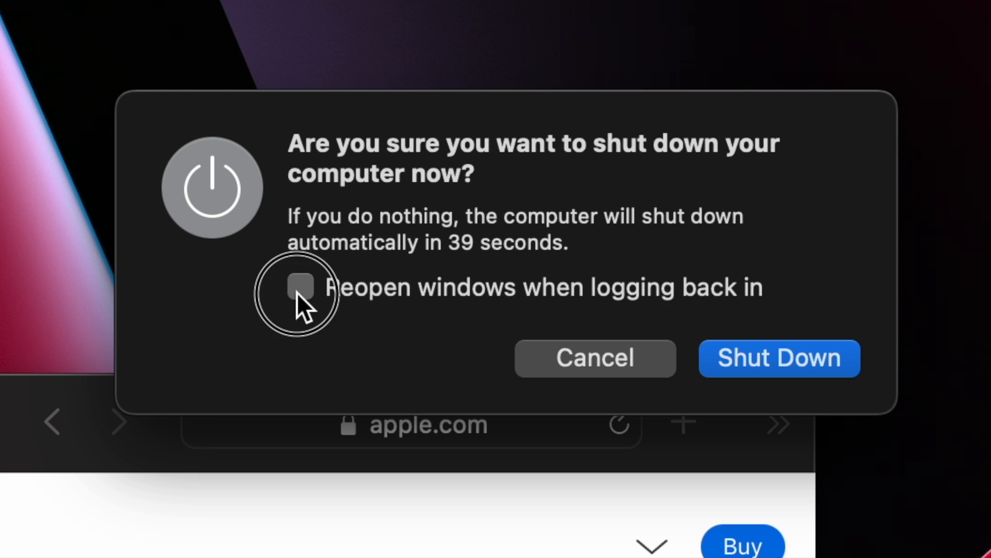
pyautogui.click(301, 287)
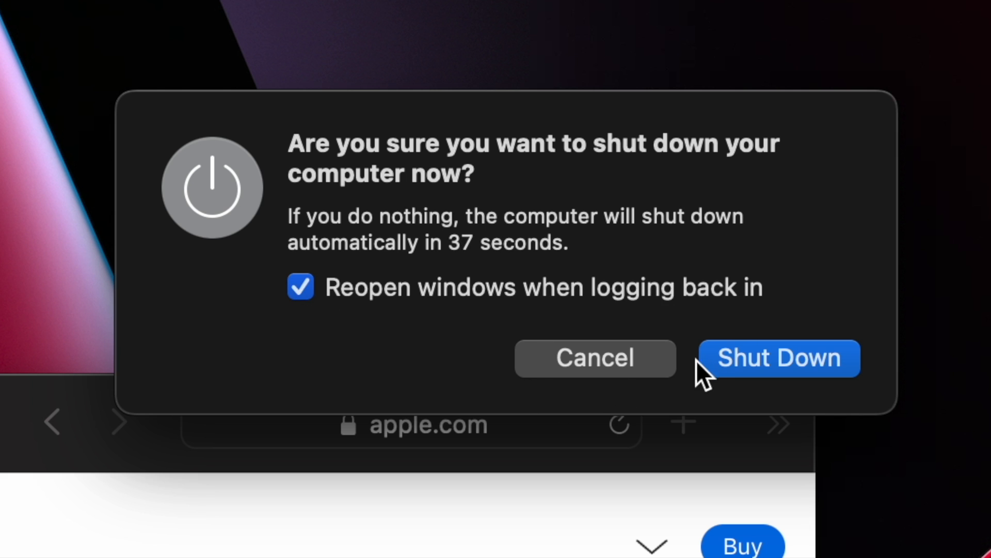
pyautogui.moveTo(593, 371)
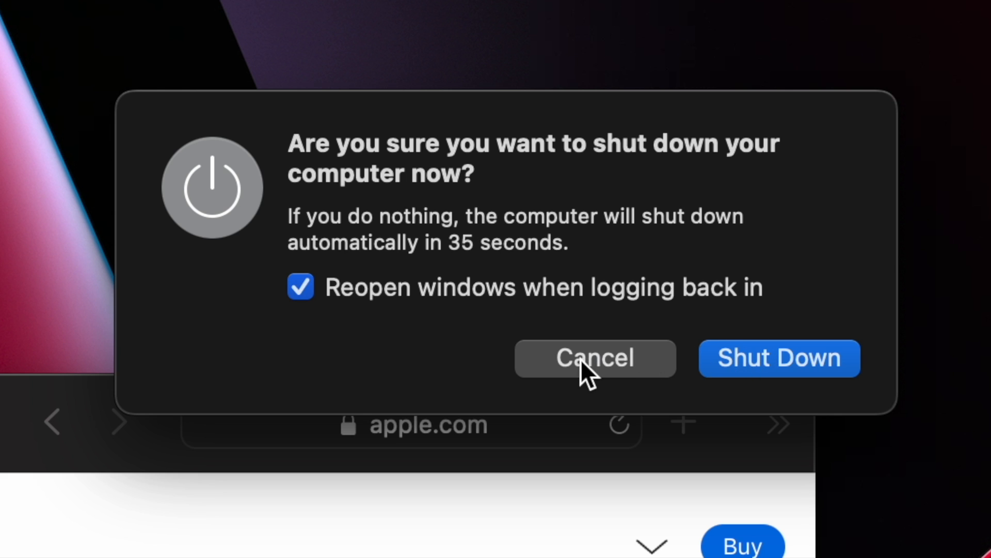
pyautogui.moveTo(423, 327)
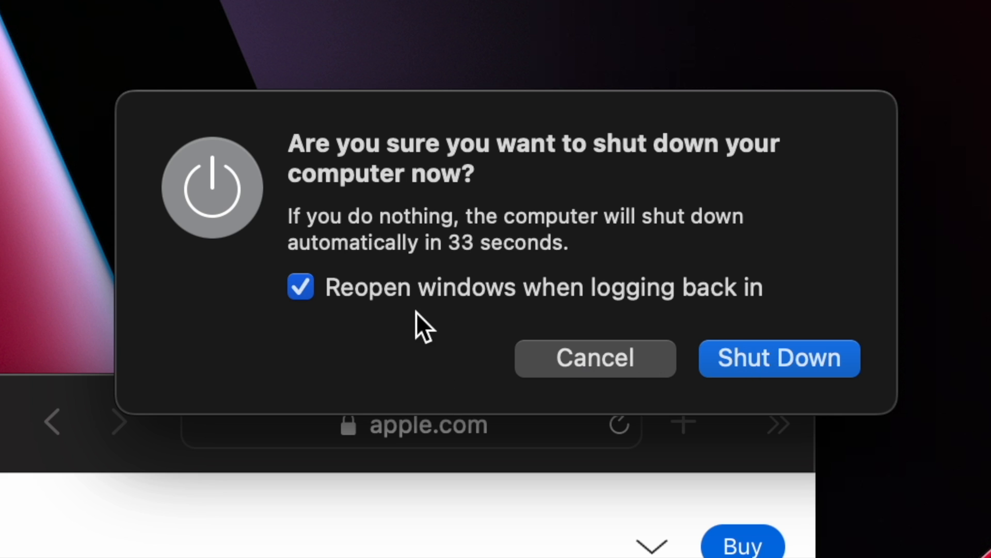
pyautogui.moveTo(637, 249)
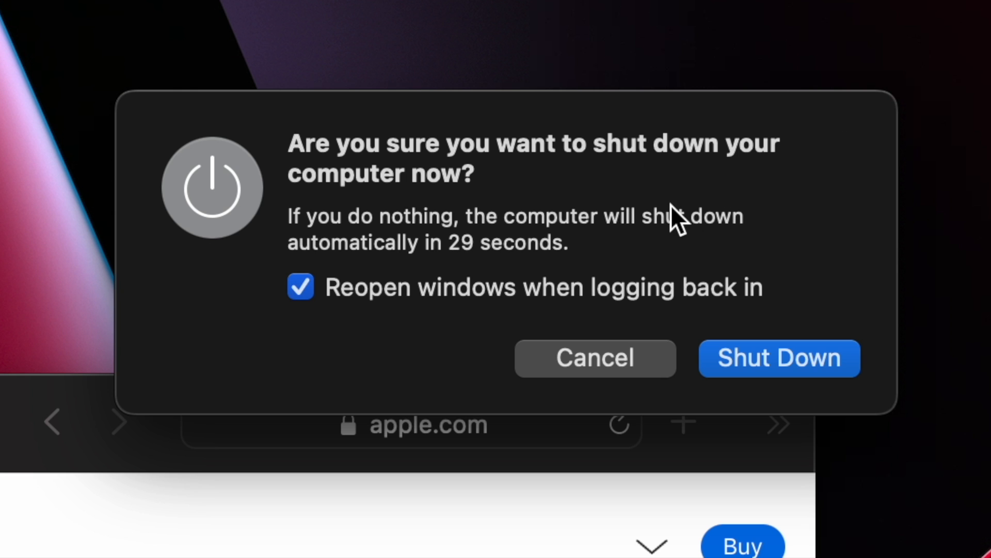
pyautogui.moveTo(341, 380)
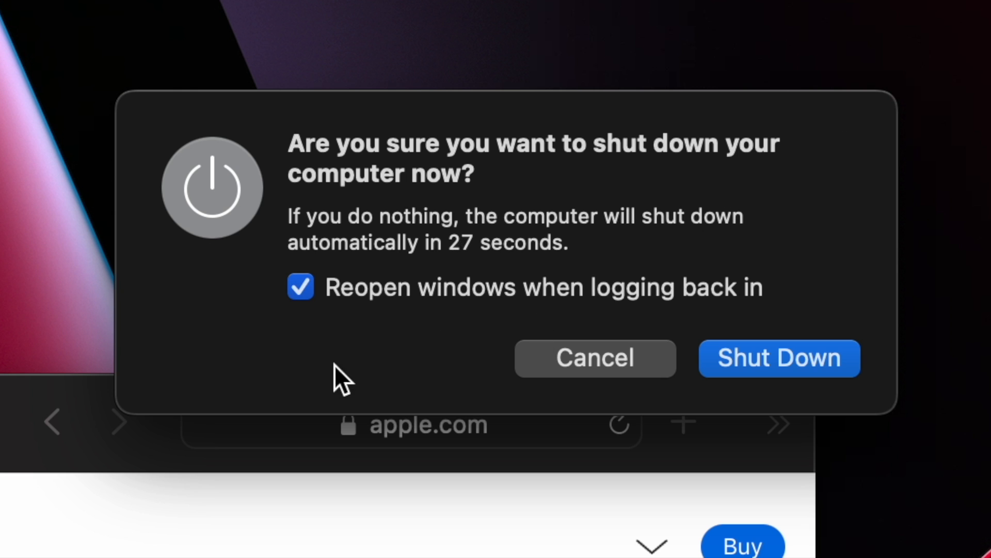
pyautogui.moveTo(360, 367)
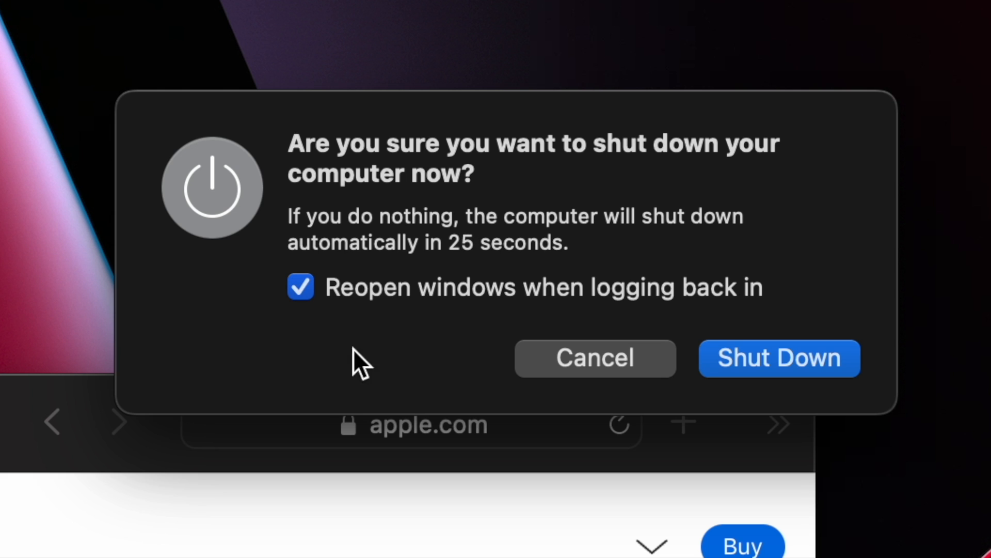
pyautogui.moveTo(405, 347)
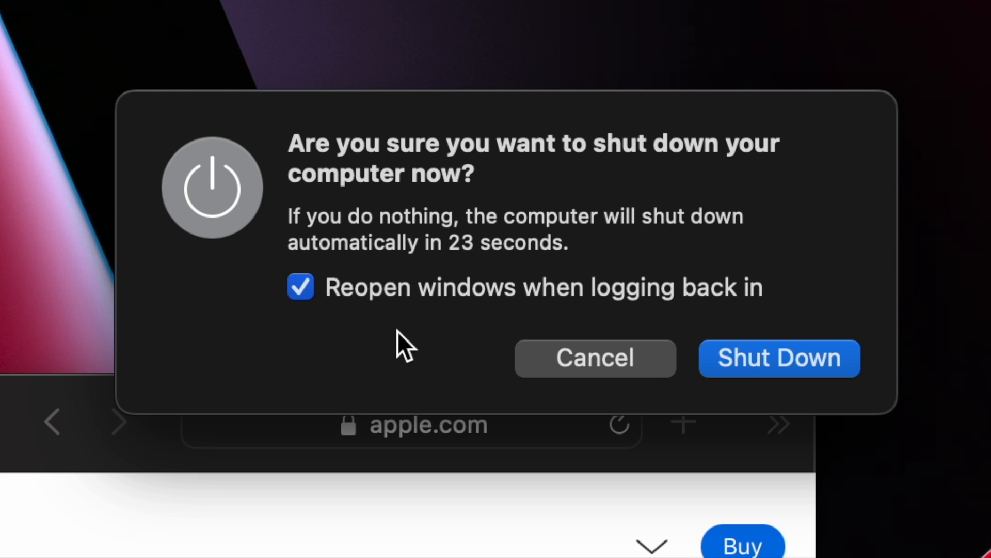
pyautogui.moveTo(436, 341)
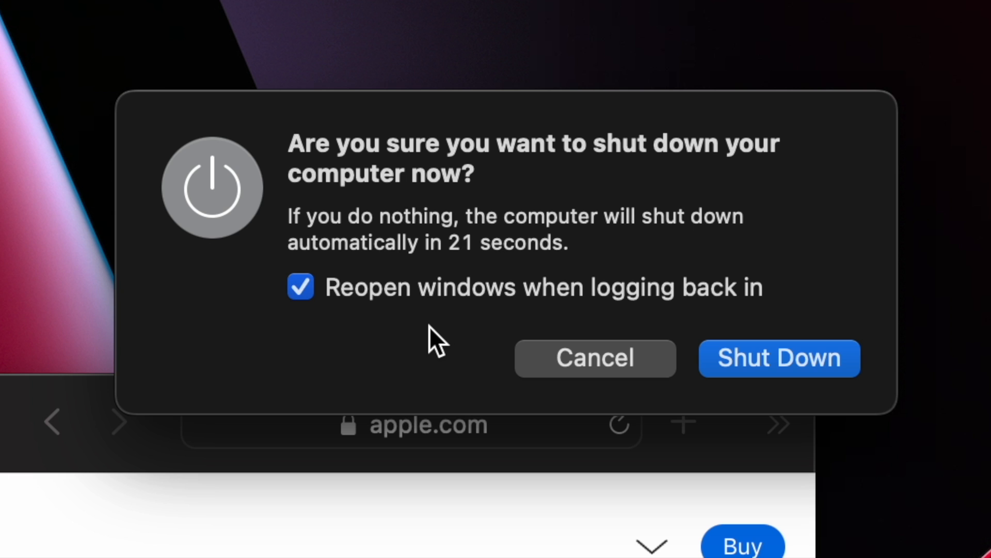
pyautogui.moveTo(490, 316)
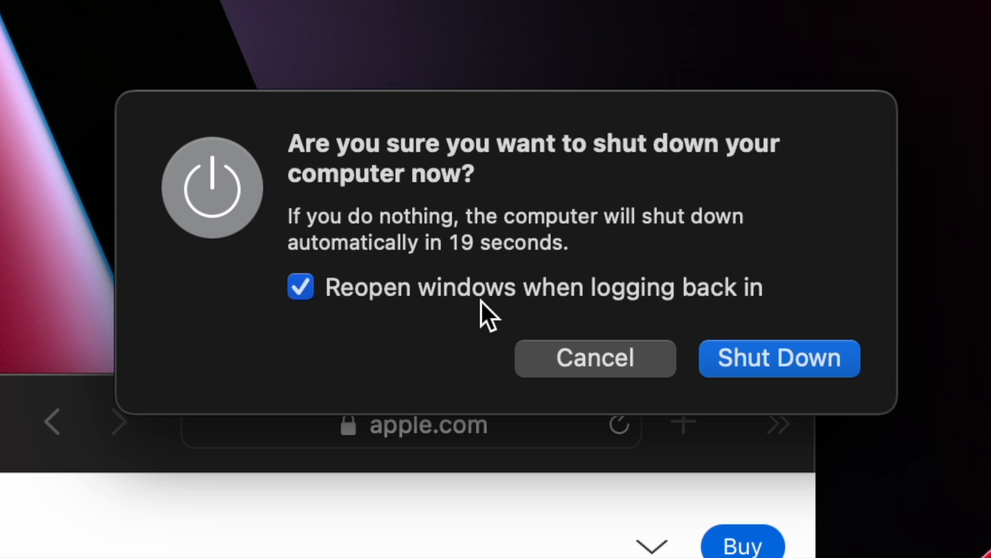
pyautogui.moveTo(591, 275)
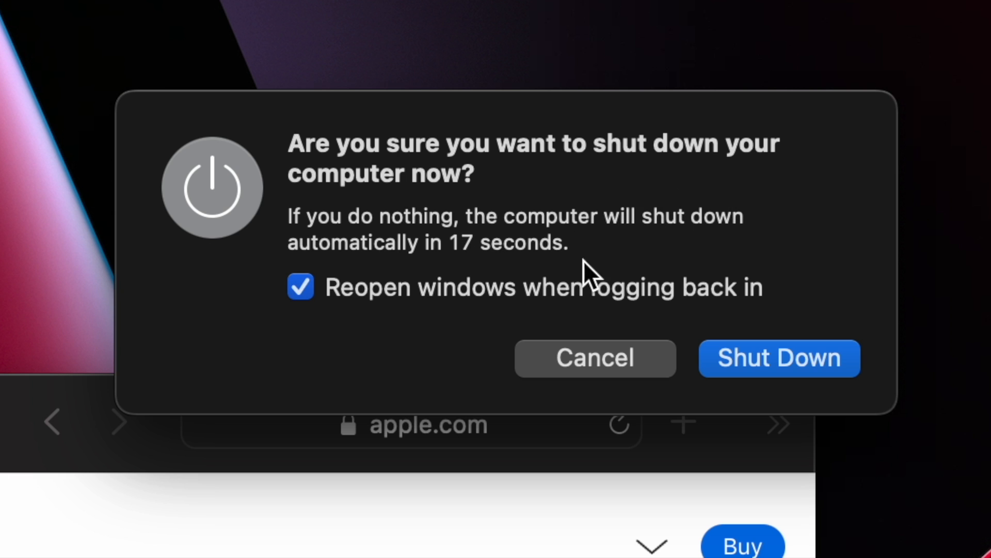